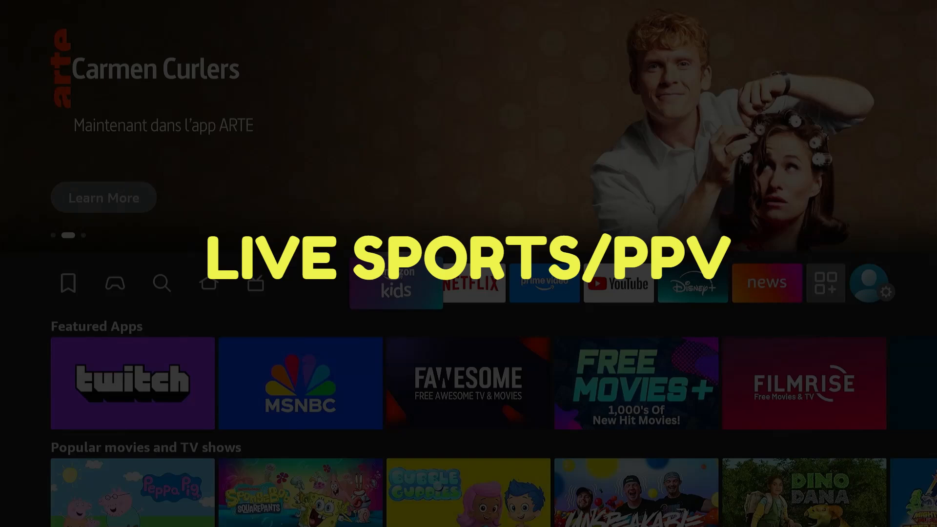
Search for 'D', pick the Downloader suggestion and install Downloader from its app page
left_click(470, 283)
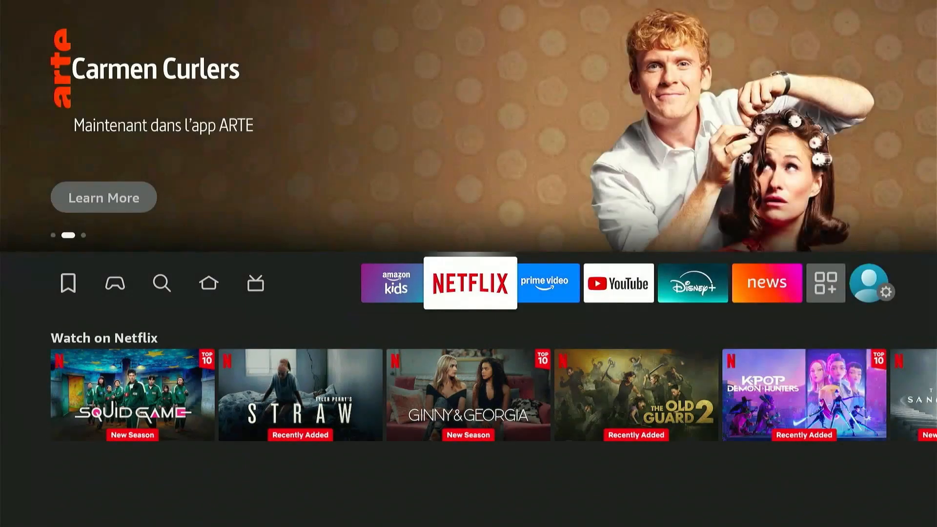
left_click(544, 283)
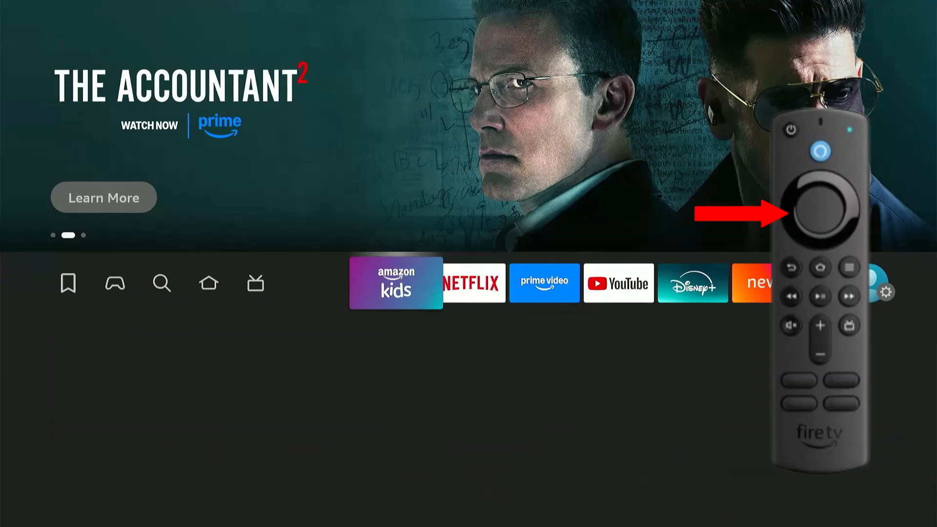
left_click(209, 283)
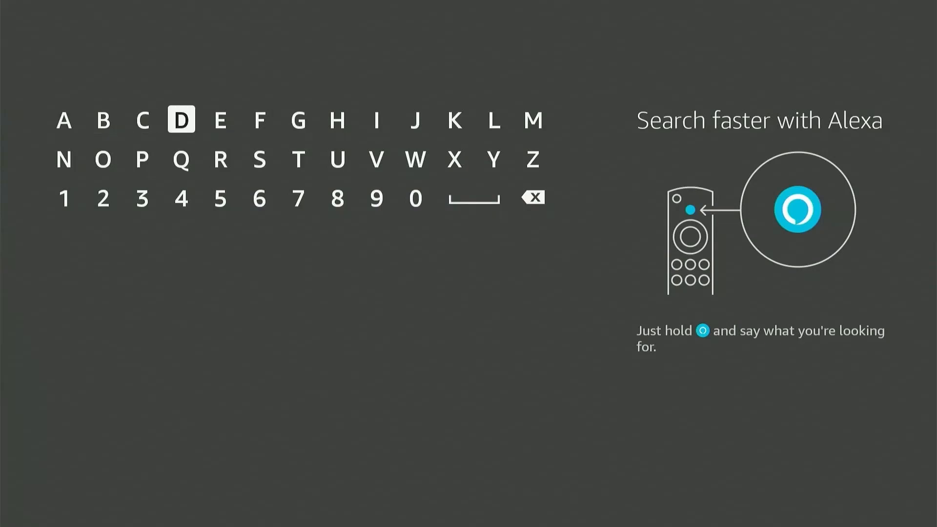
left_click(180, 119)
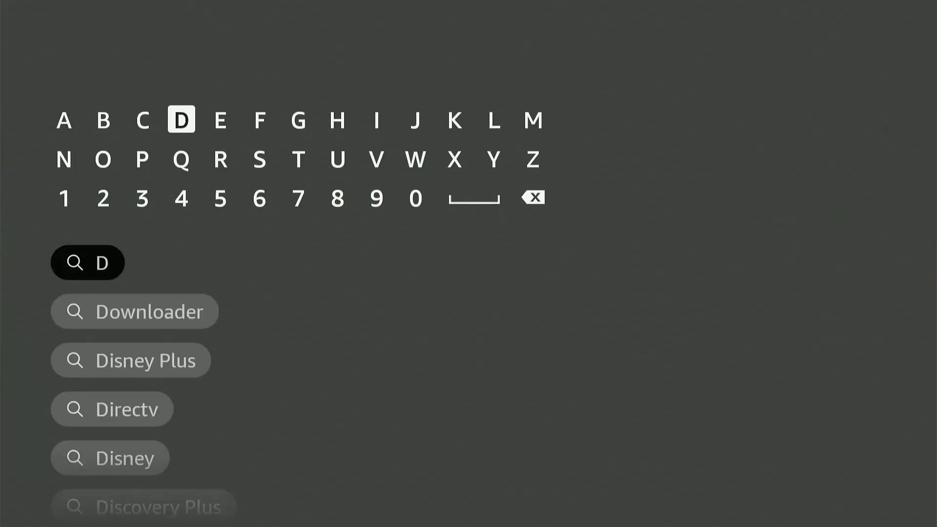
left_click(150, 310)
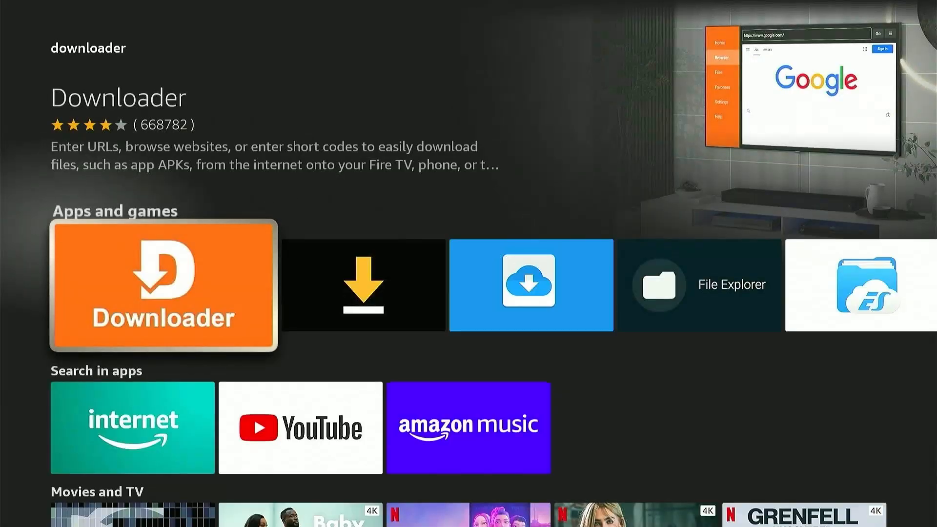
left_click(162, 286)
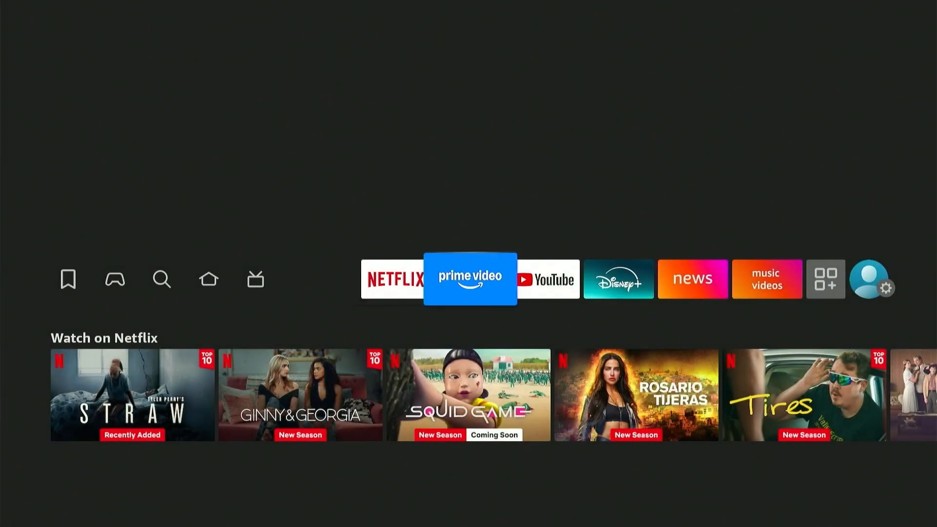
In Settings > My Fire TV > About, select Fire TV Stick 4K Max repeatedly to unlock Developer options
left_click(890, 289)
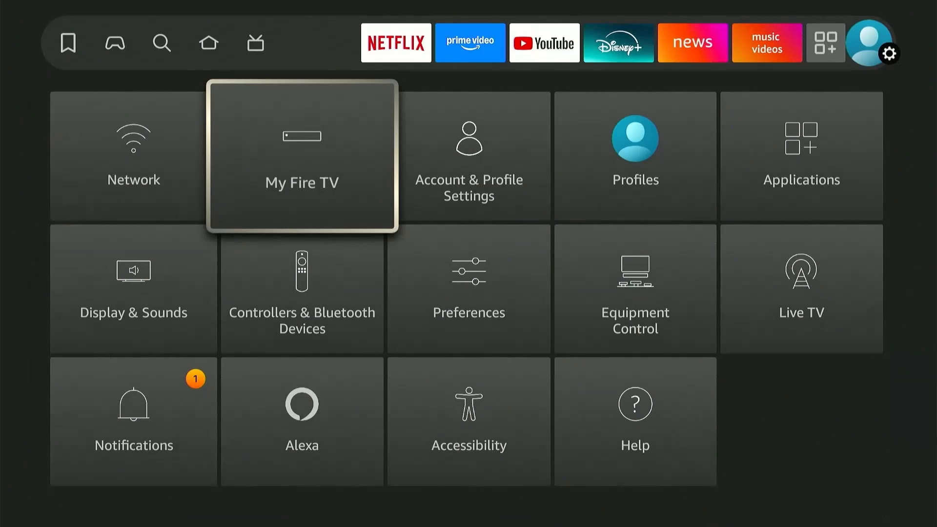
left_click(302, 156)
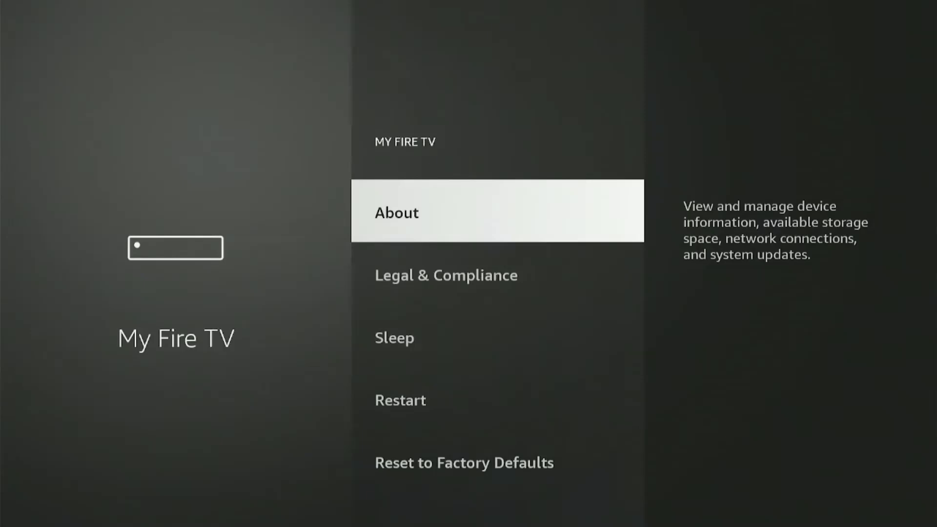
left_click(395, 212)
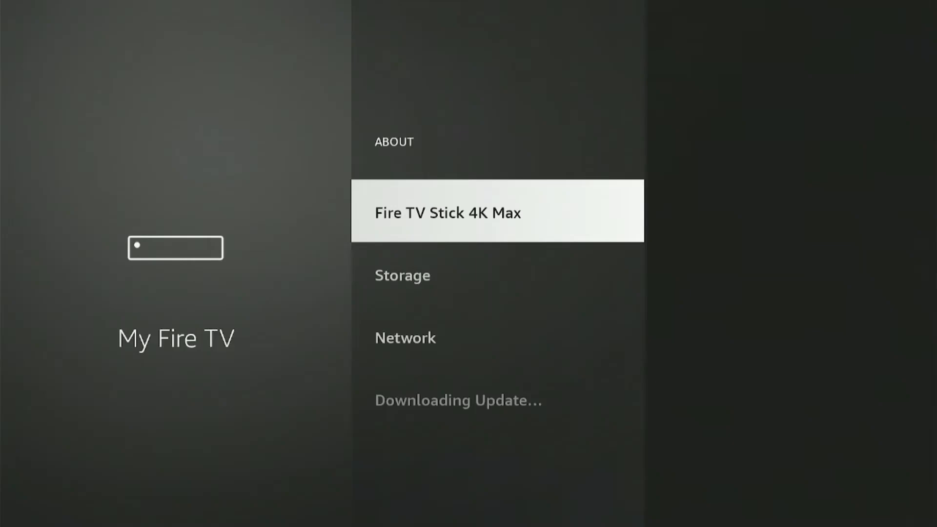
left_click(495, 212)
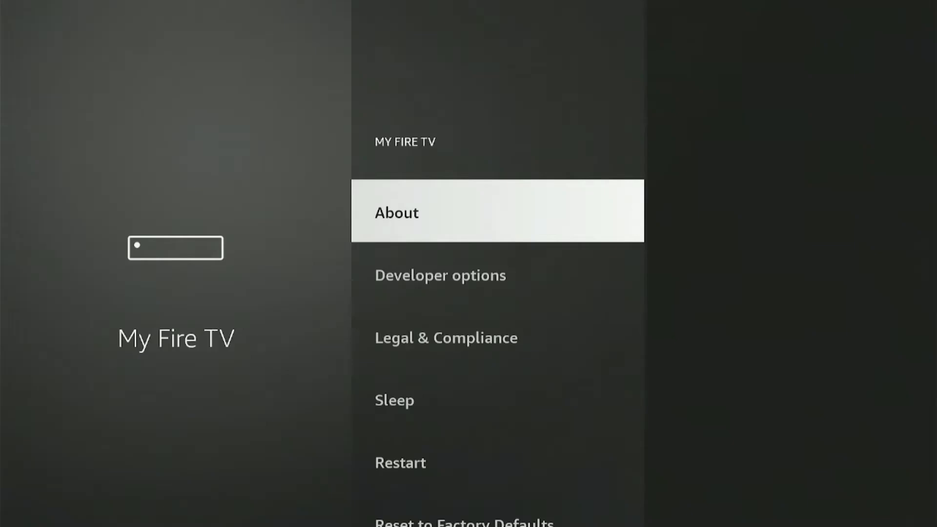
Under Developer options > Install unknown apps, switch Downloader to ON
key("Down")
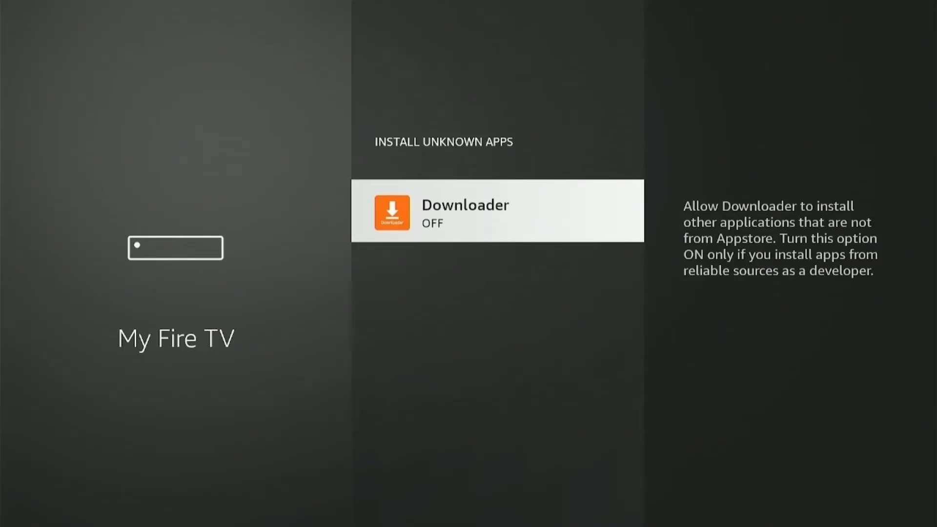
left_click(496, 210)
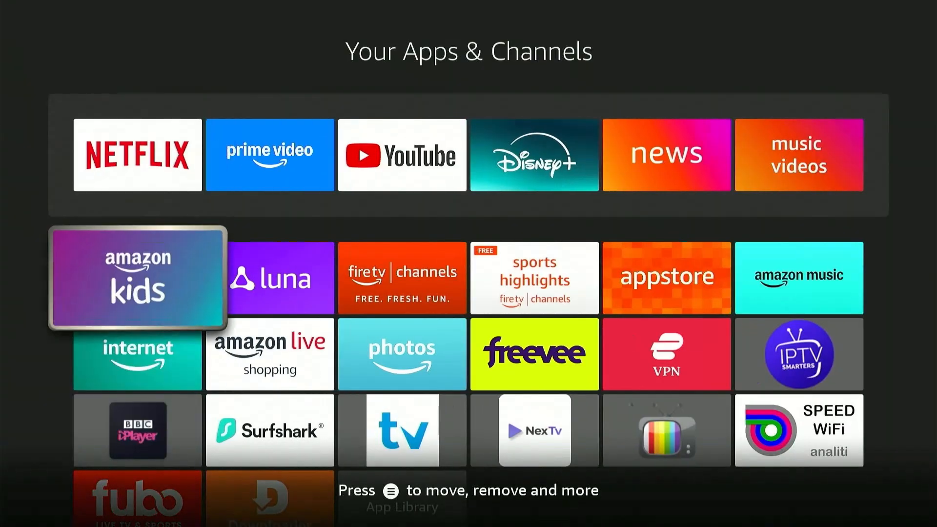
Launch Downloader from the home screen app row
scroll("down", 3)
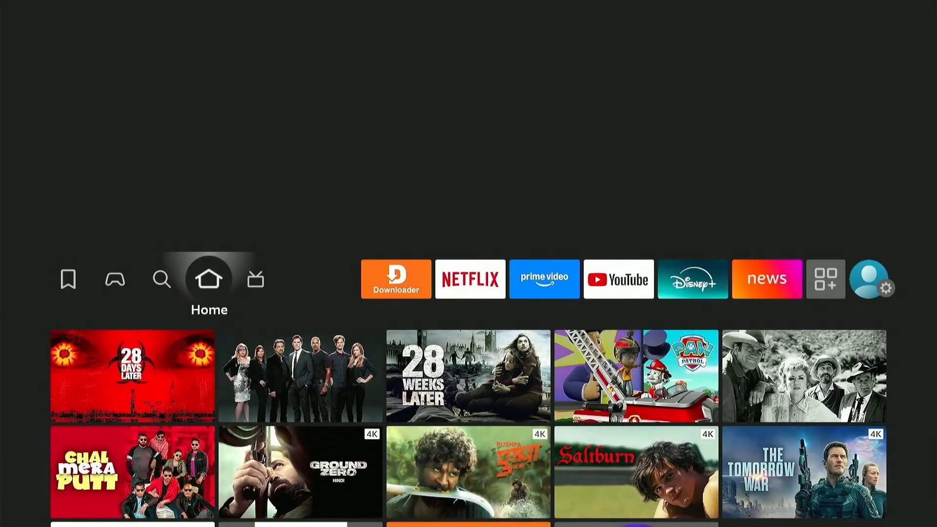
left_click(395, 279)
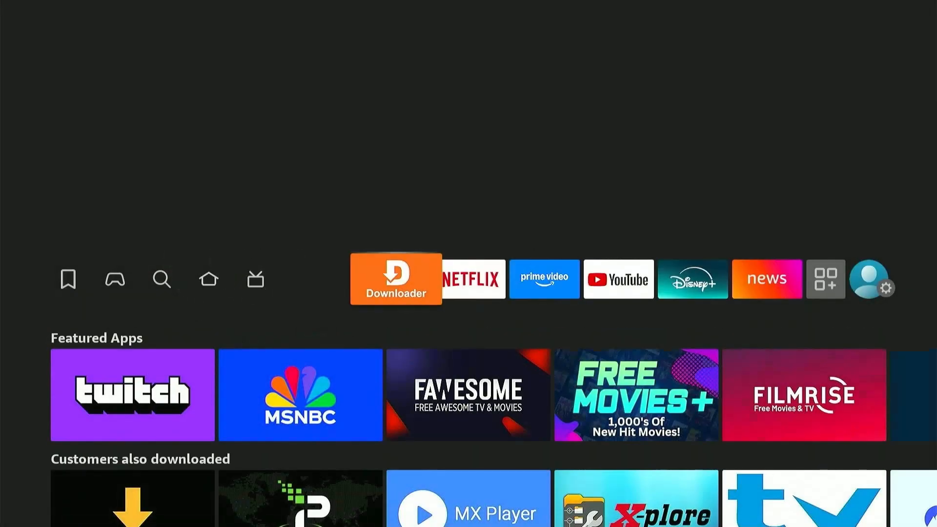
left_click(395, 278)
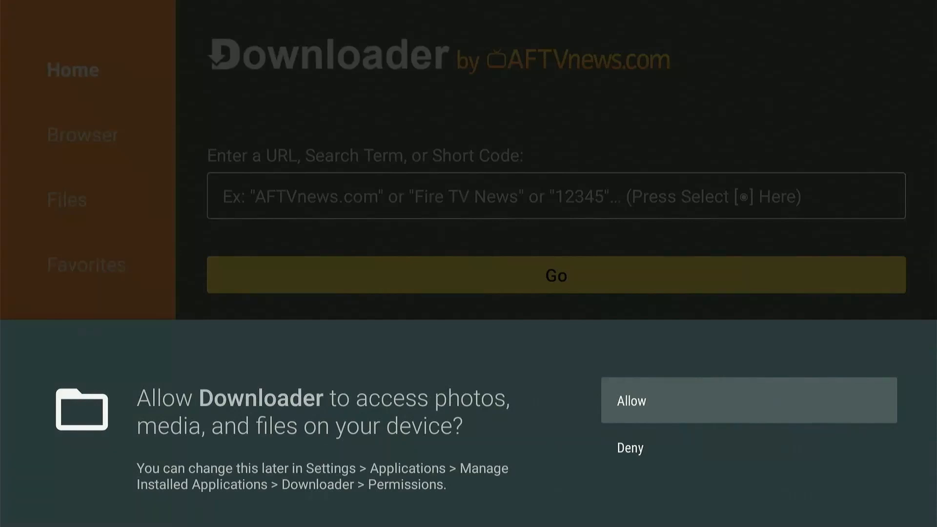
Allow file access, then load short code 730116 to reach the FireStickHacks download page
left_click(749, 401)
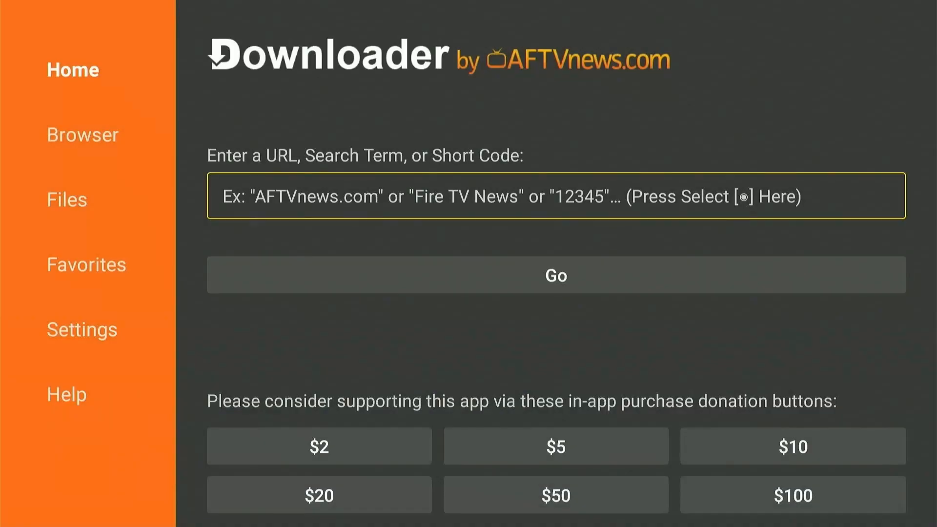
left_click(554, 197)
type("73")
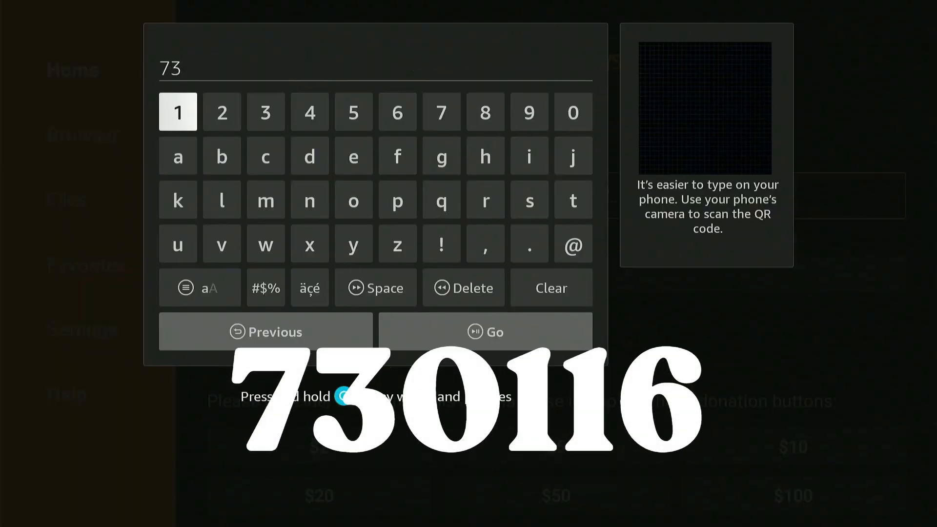
left_click(397, 112)
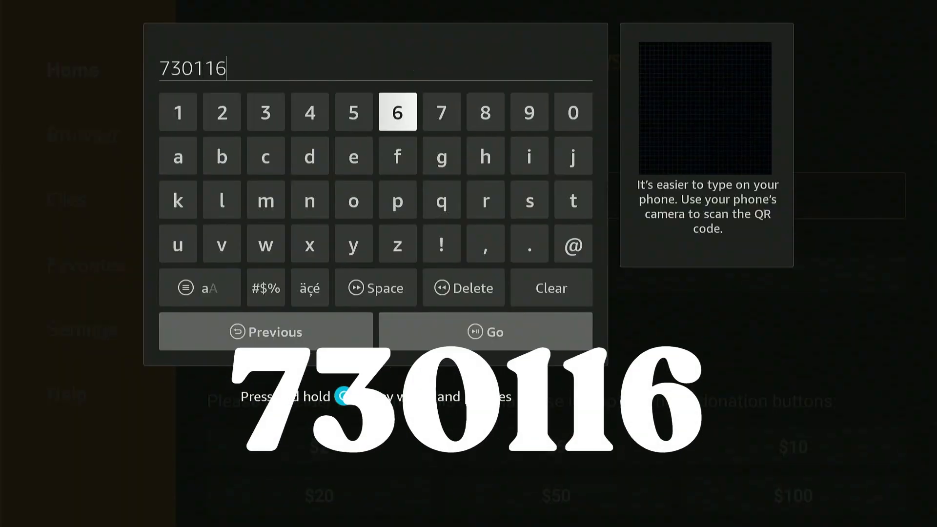
left_click(483, 332)
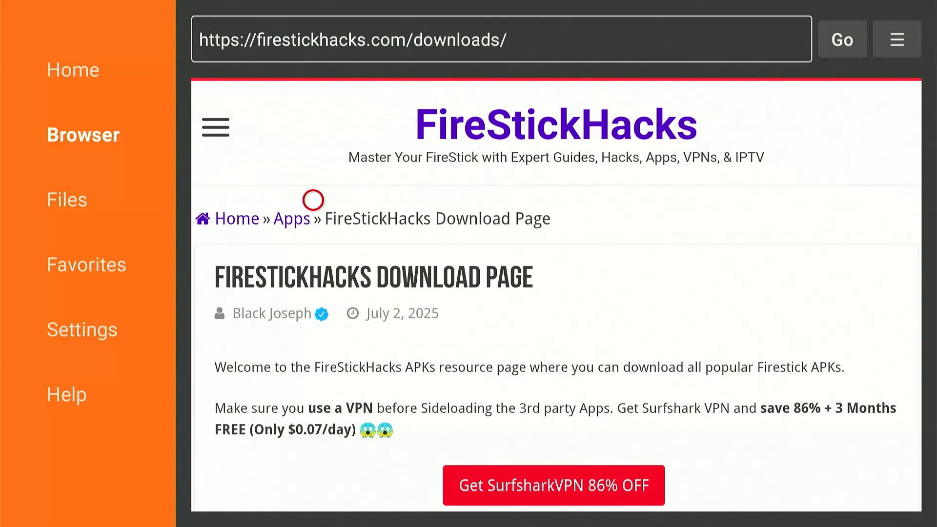
mouse_move(311, 437)
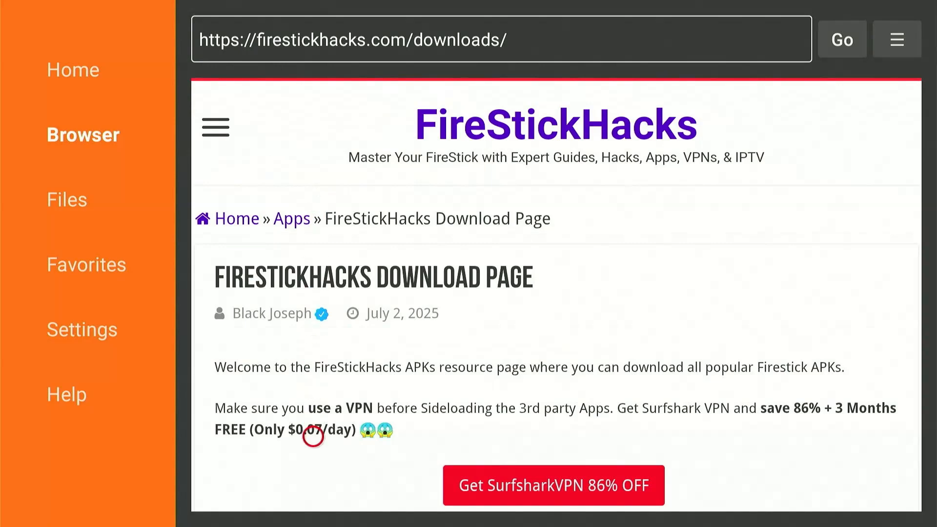
scroll("down", 3)
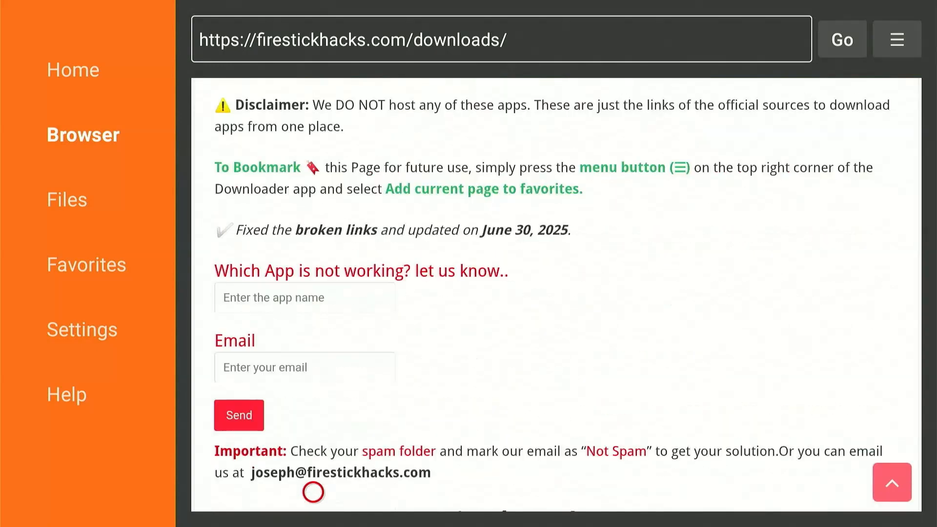
scroll("down", 3)
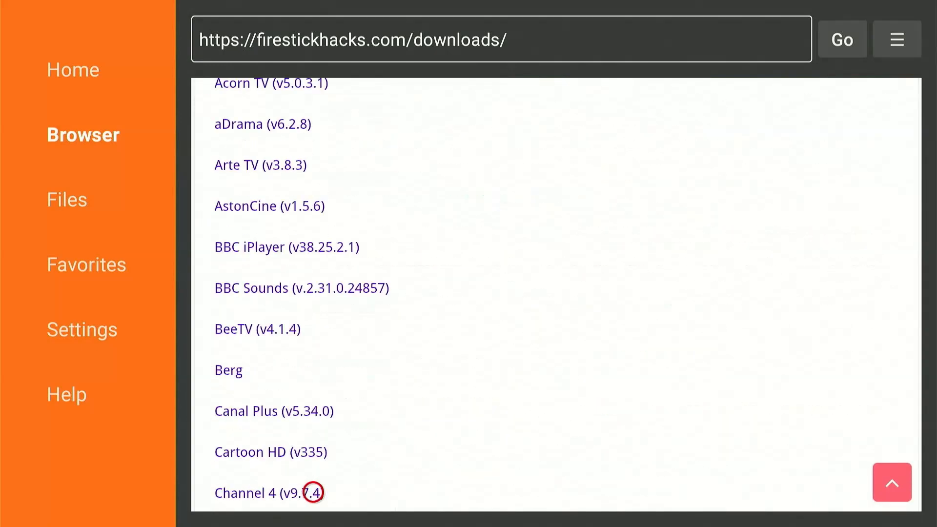
scroll("down", 3)
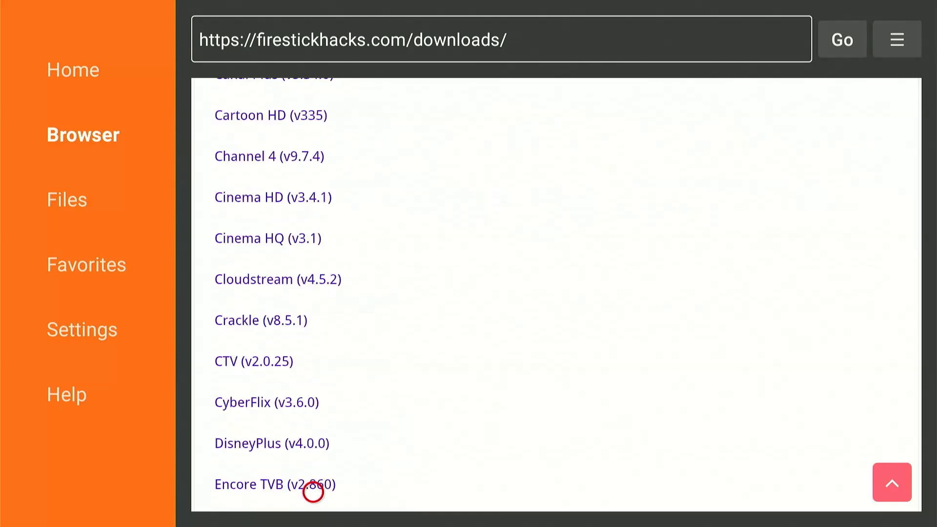
scroll("down", 3)
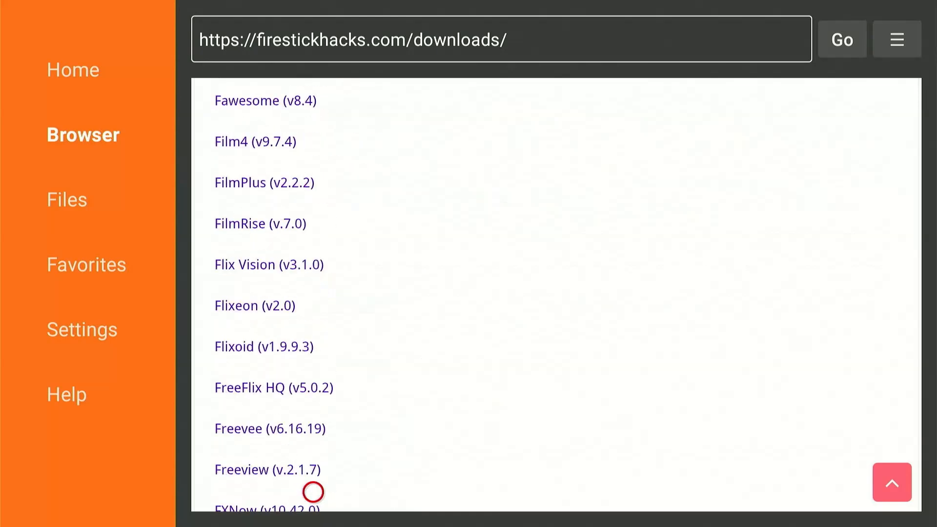
scroll("down", 3)
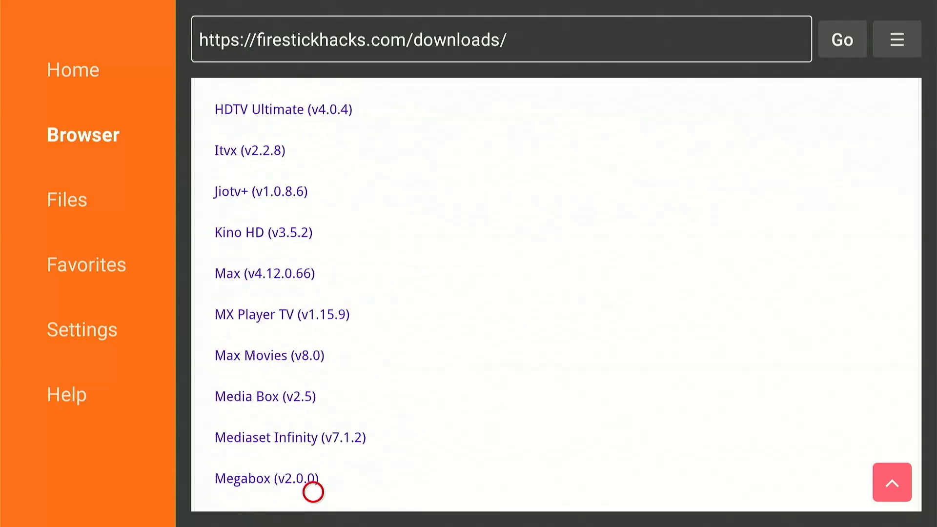
scroll("down", 3)
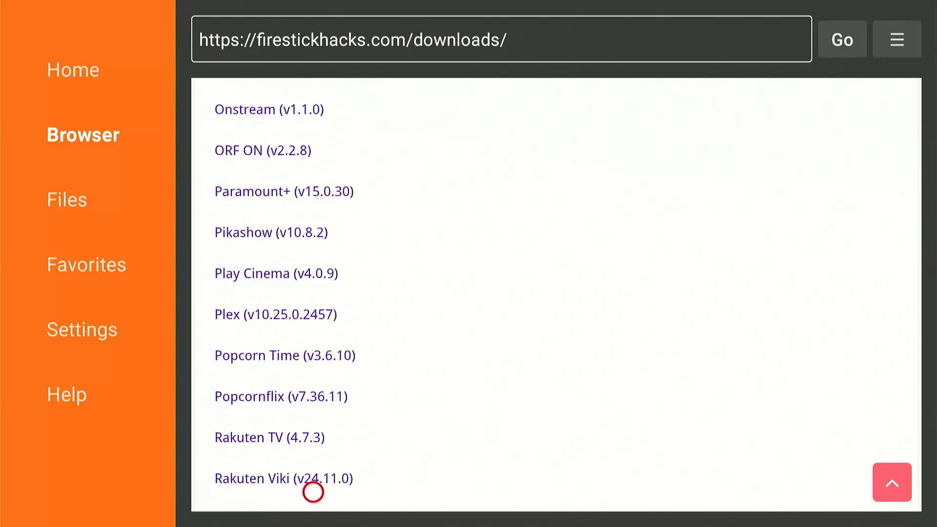
scroll("down", 3)
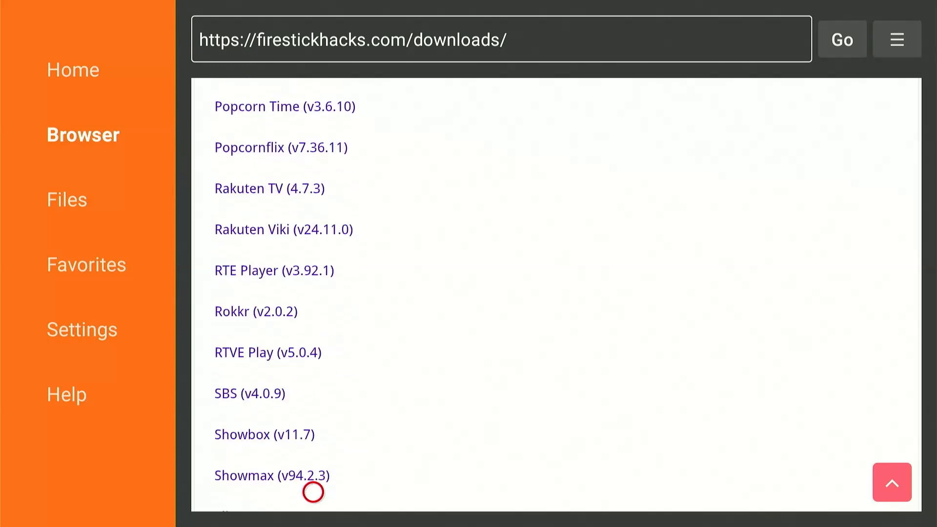
scroll("down", 3)
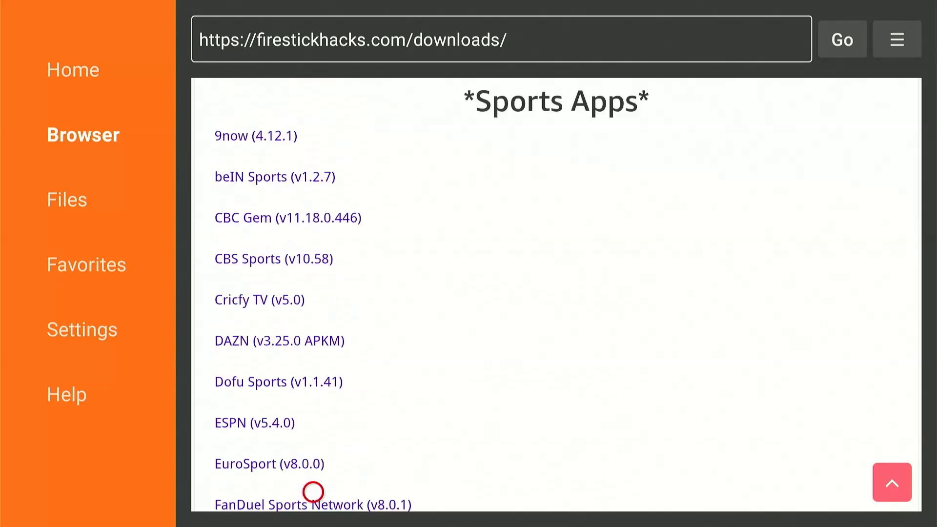
scroll("down", 3)
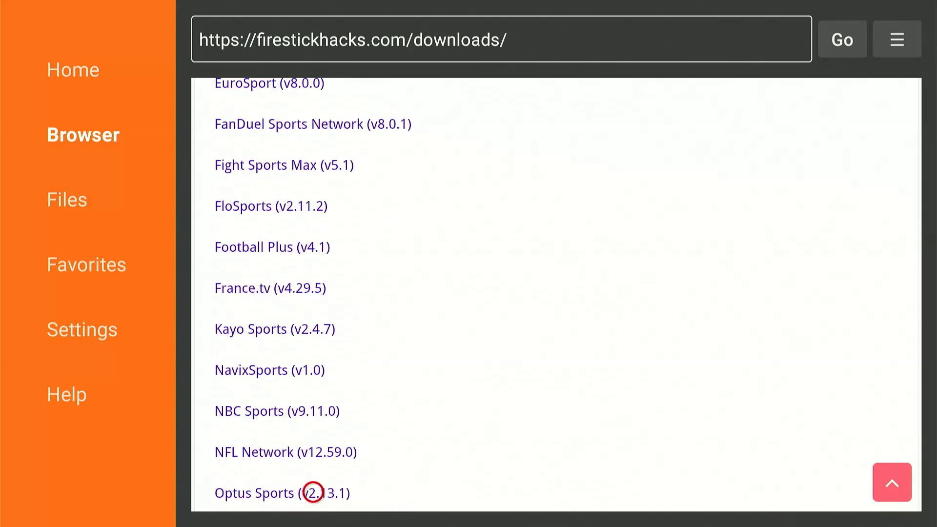
scroll("down", 3)
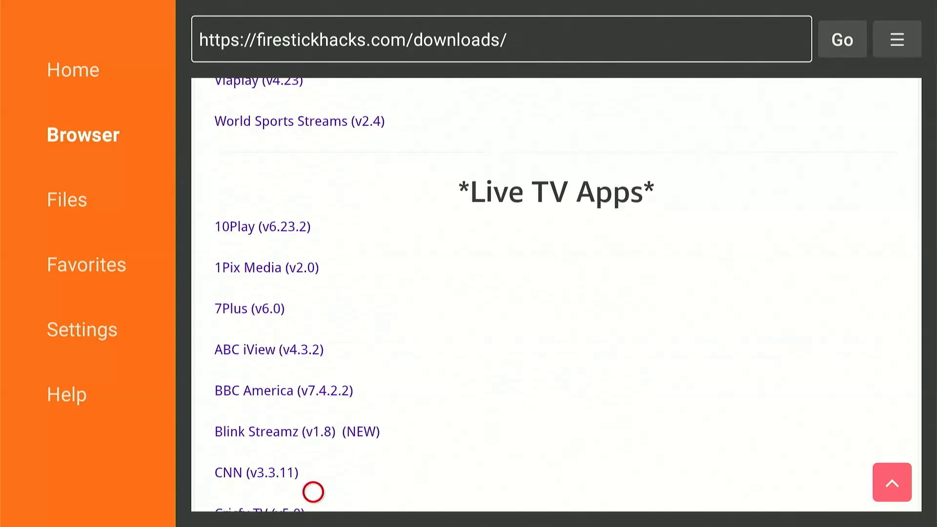
scroll("down", 3)
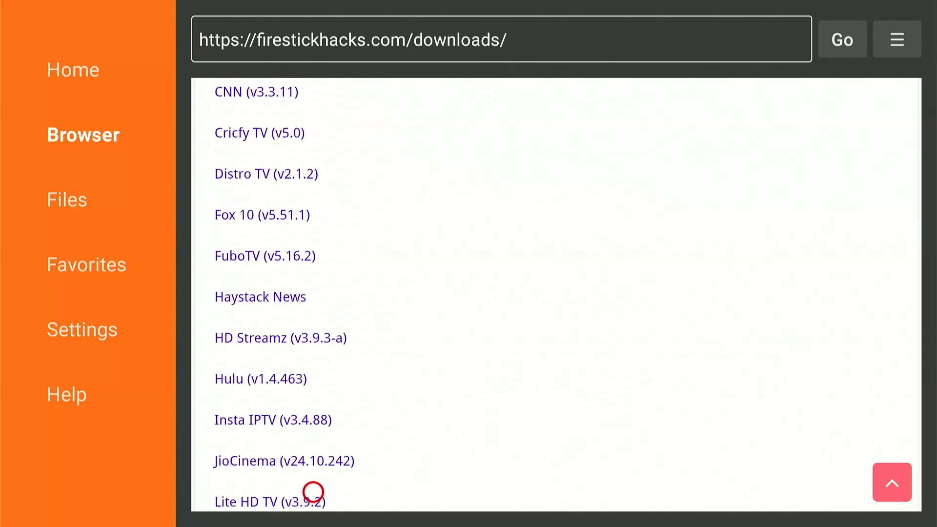
scroll("down", 3)
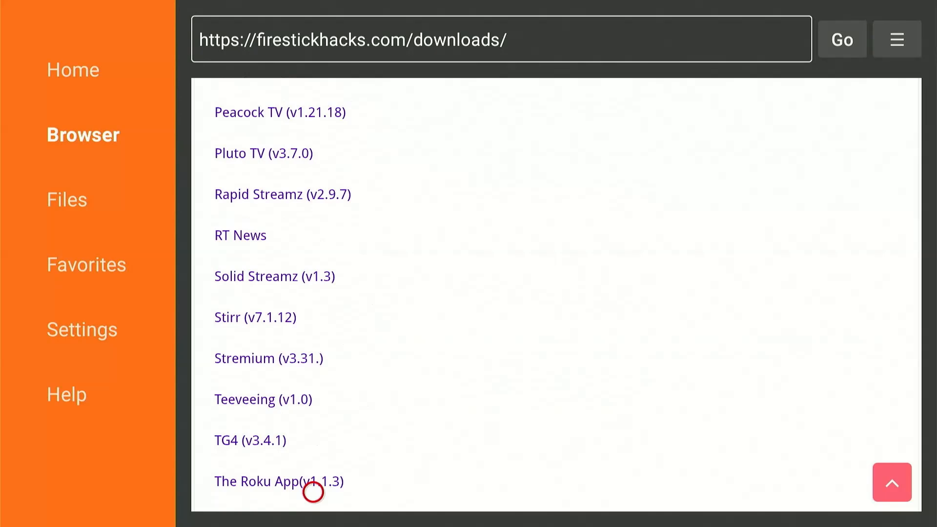
scroll("down", 3)
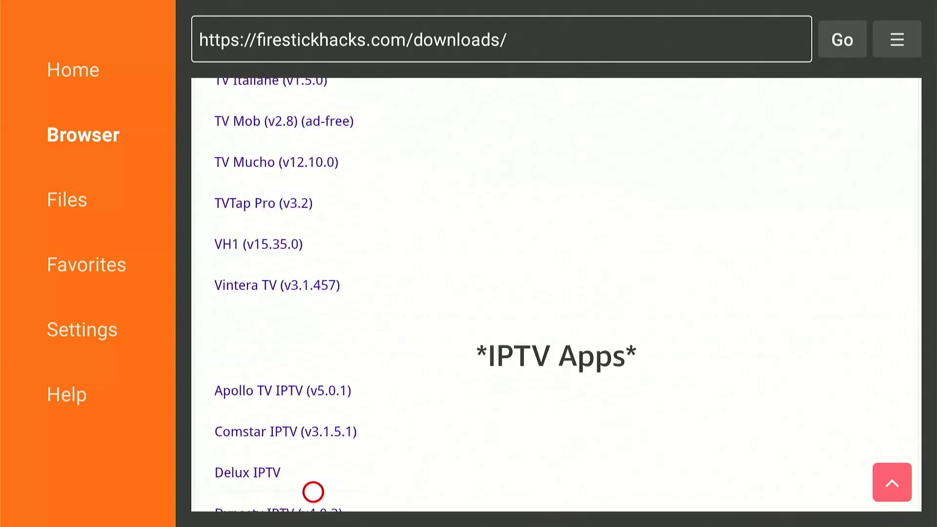
scroll("down", 3)
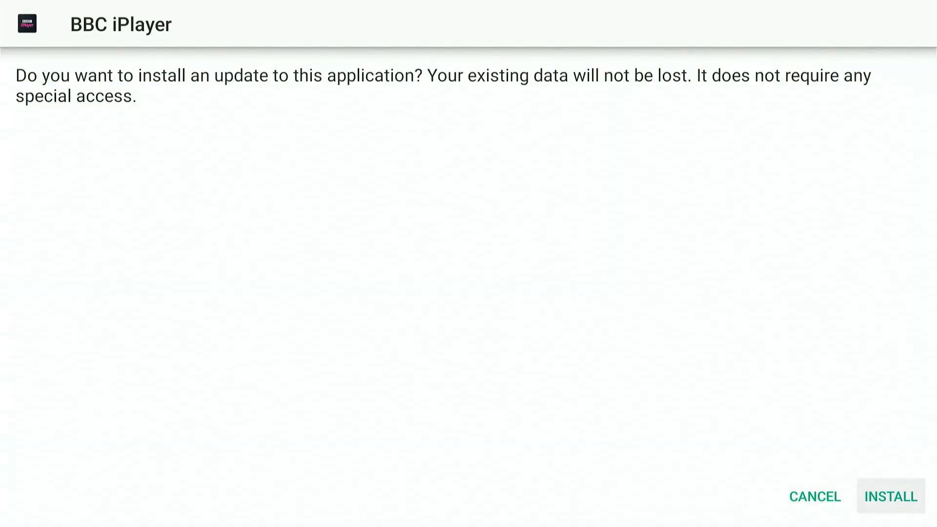
Install the BBC iPlayer update, then delete its downloaded APK file and confirm
left_click(889, 495)
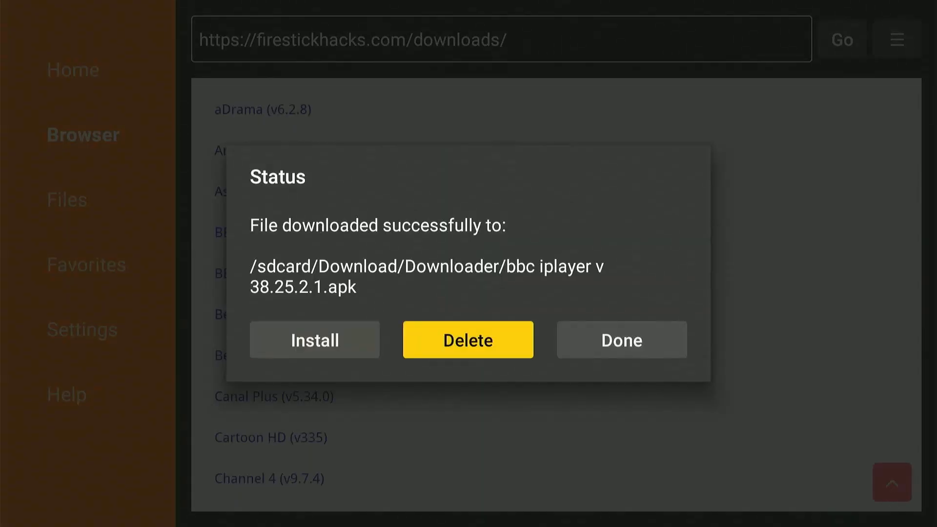
left_click(467, 340)
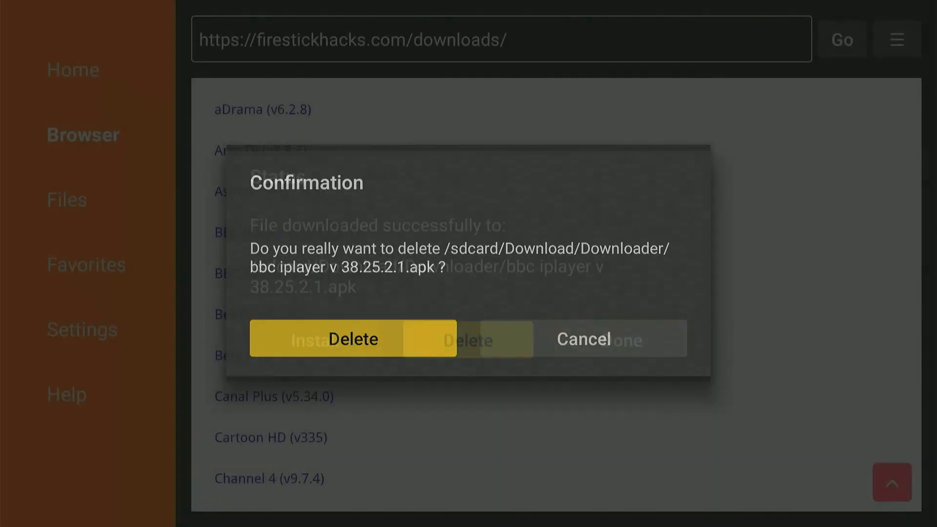
left_click(352, 338)
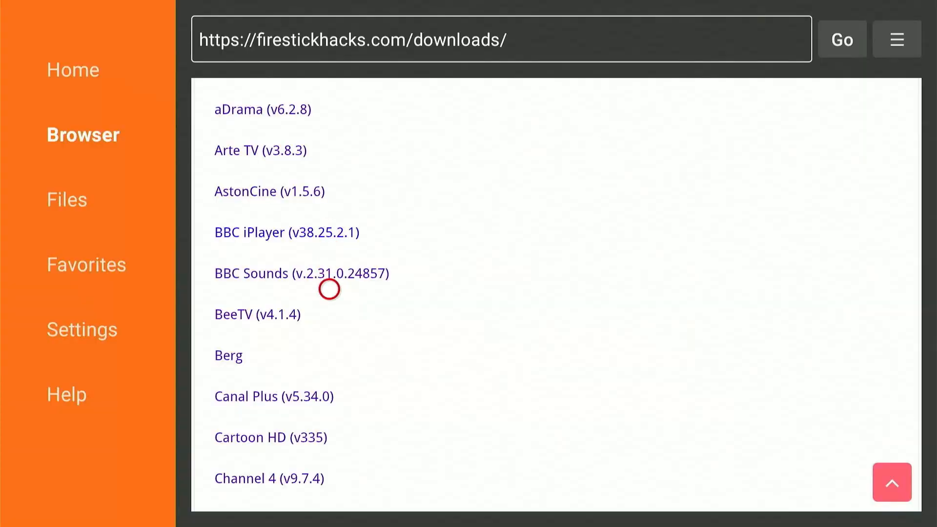
scroll("down", 3)
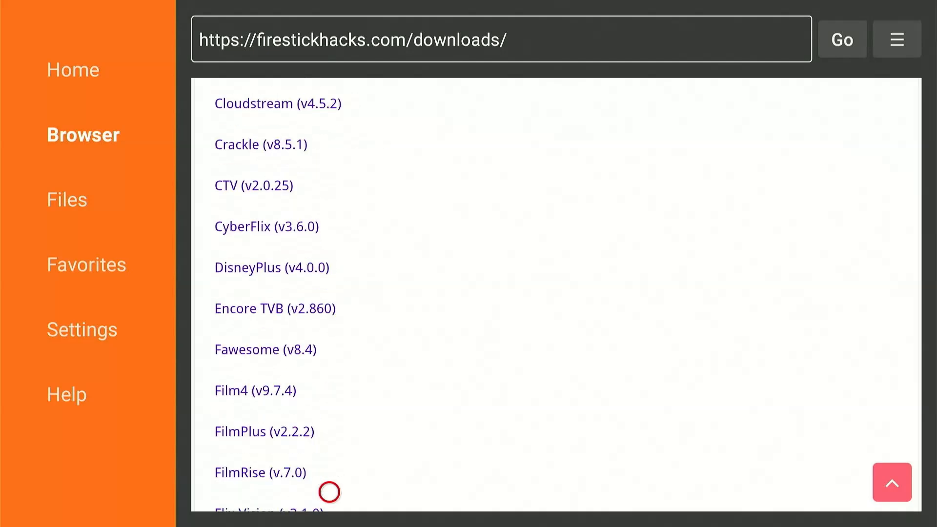
scroll("down", 3)
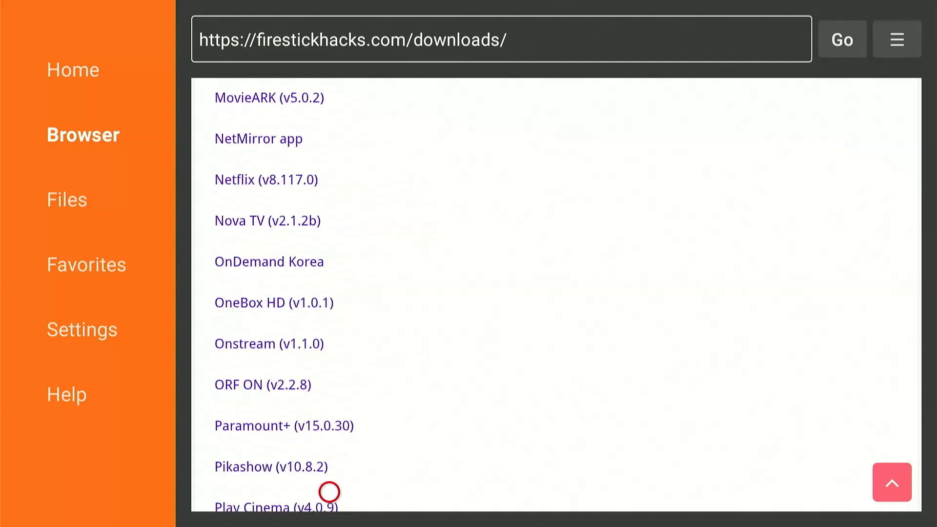
scroll("down", 3)
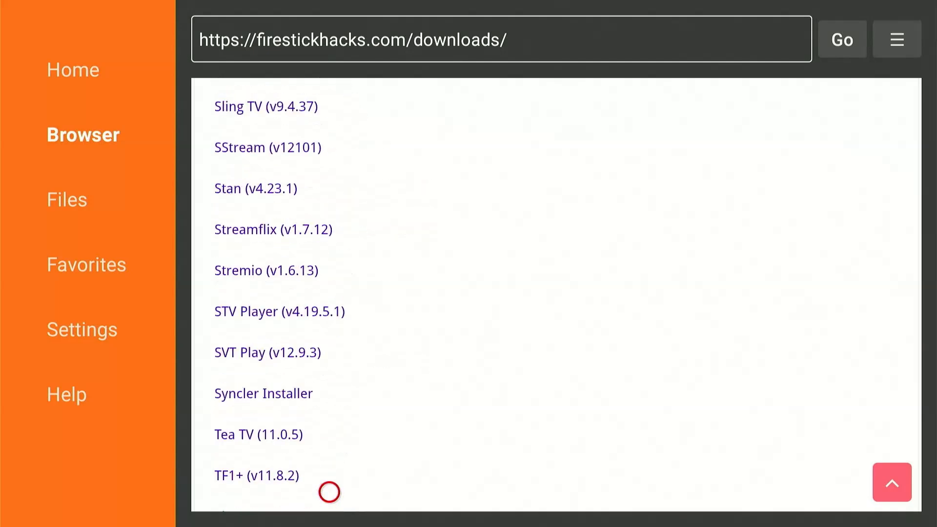
scroll("down", 3)
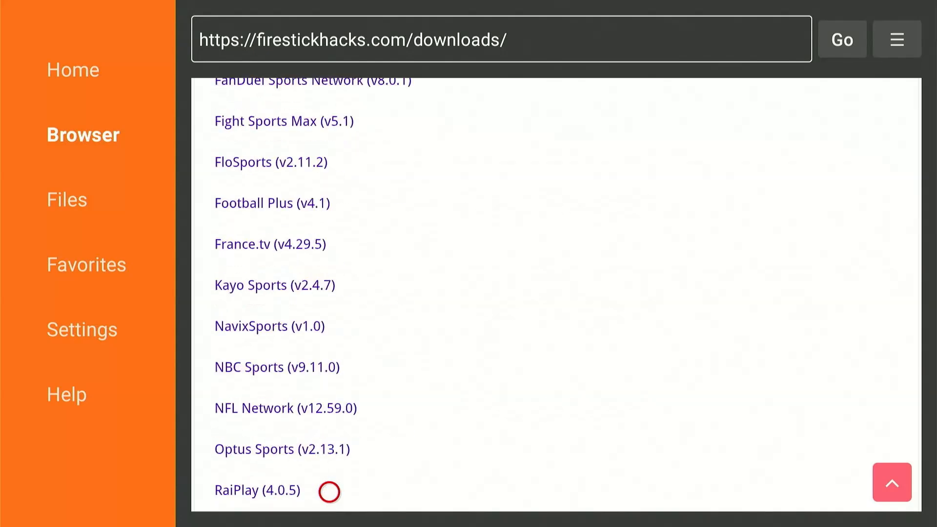
scroll("down", 3)
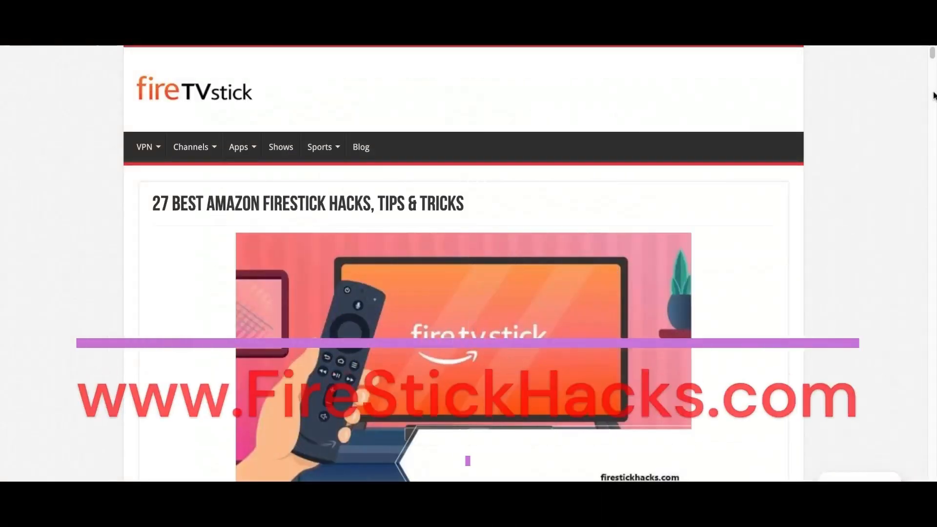
Read the 27 Best Amazon FireStick Hacks article and subscribe to the Joseph From FirestickHacks YouTube channel
scroll("down", 3)
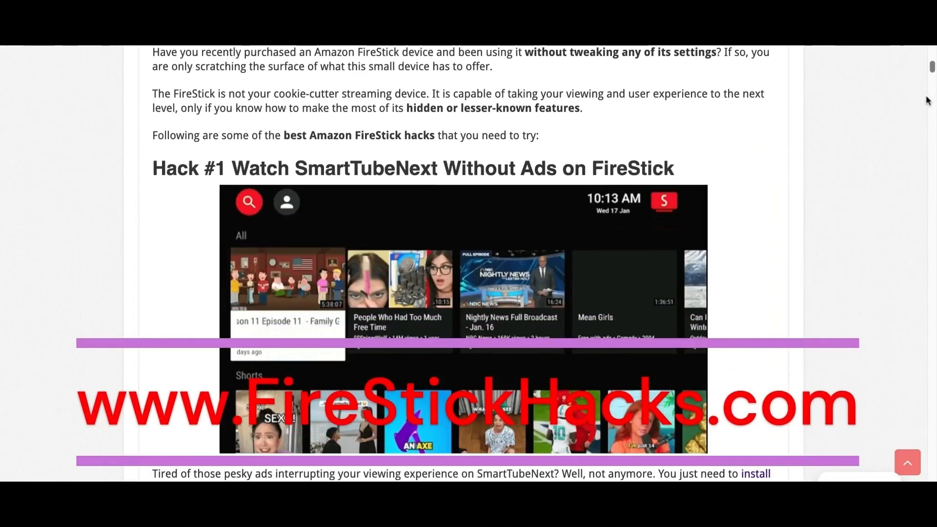
scroll("down", 3)
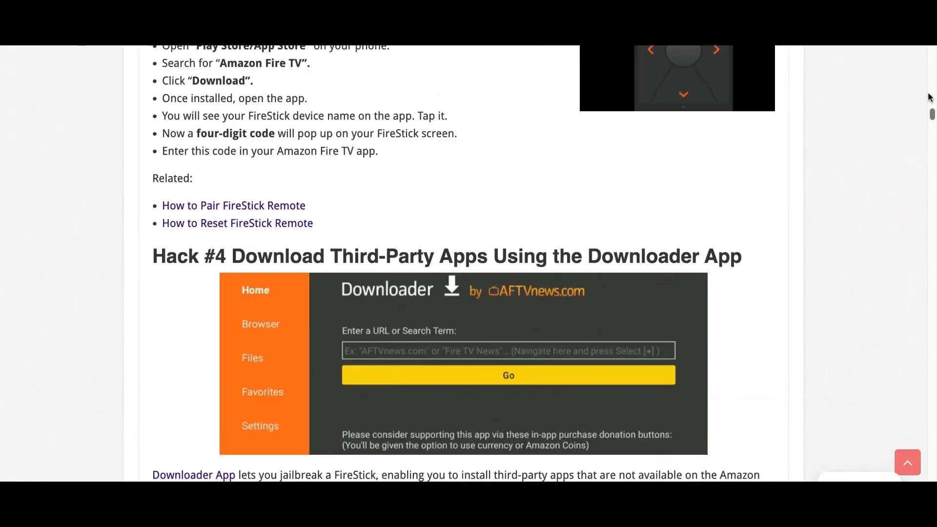
scroll("down", 3)
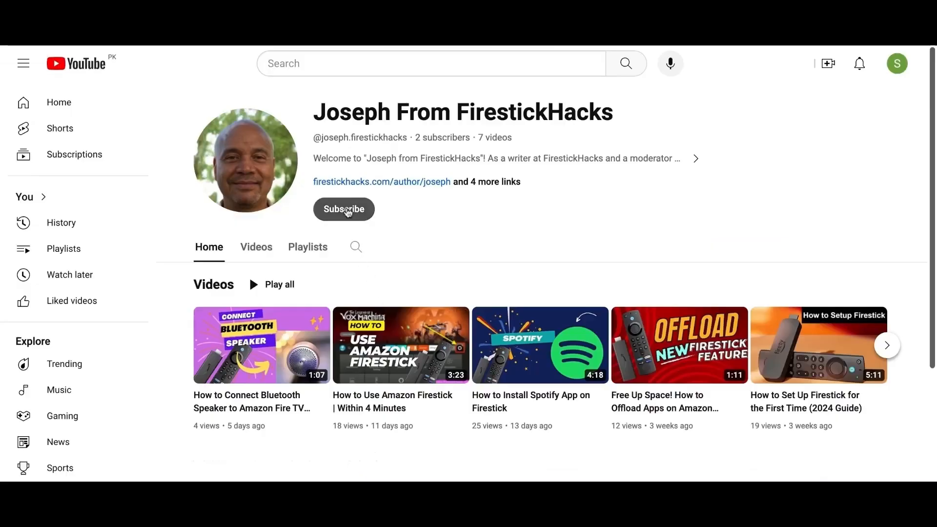
left_click(343, 209)
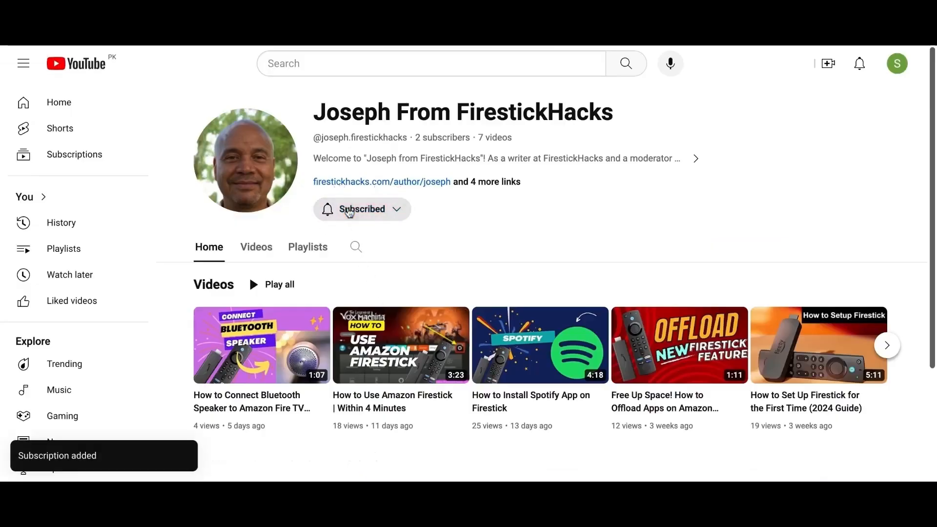